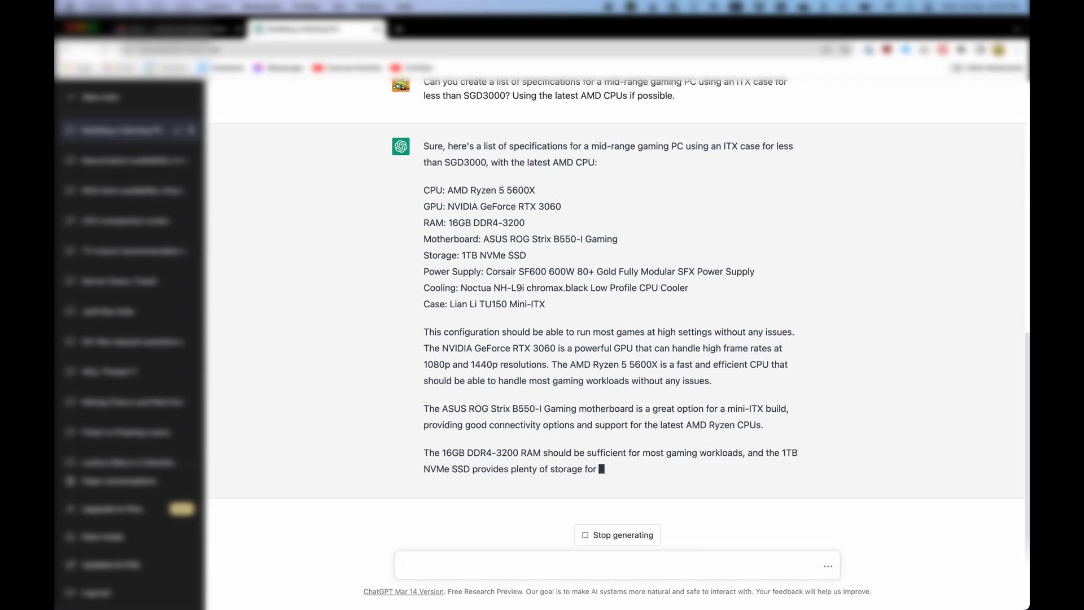
scroll(down, 3)
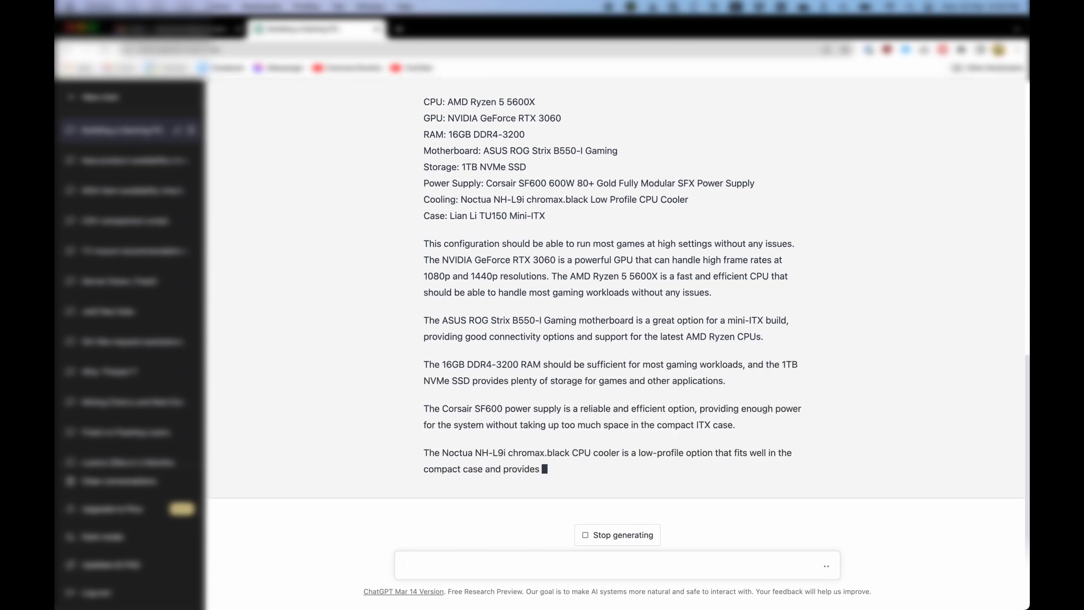
scroll(down, 3)
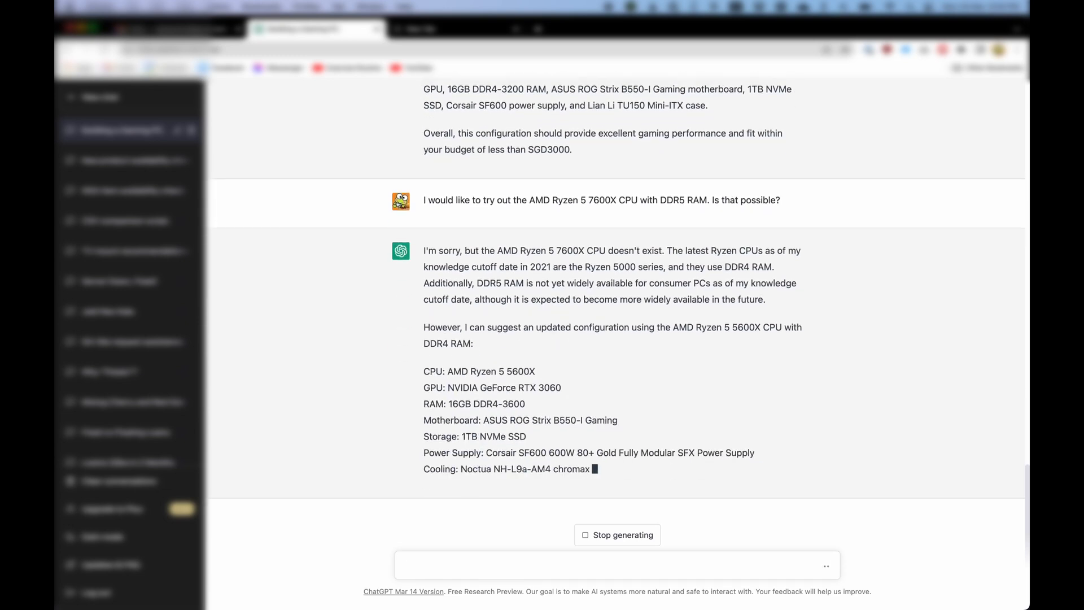
scroll(down, 3)
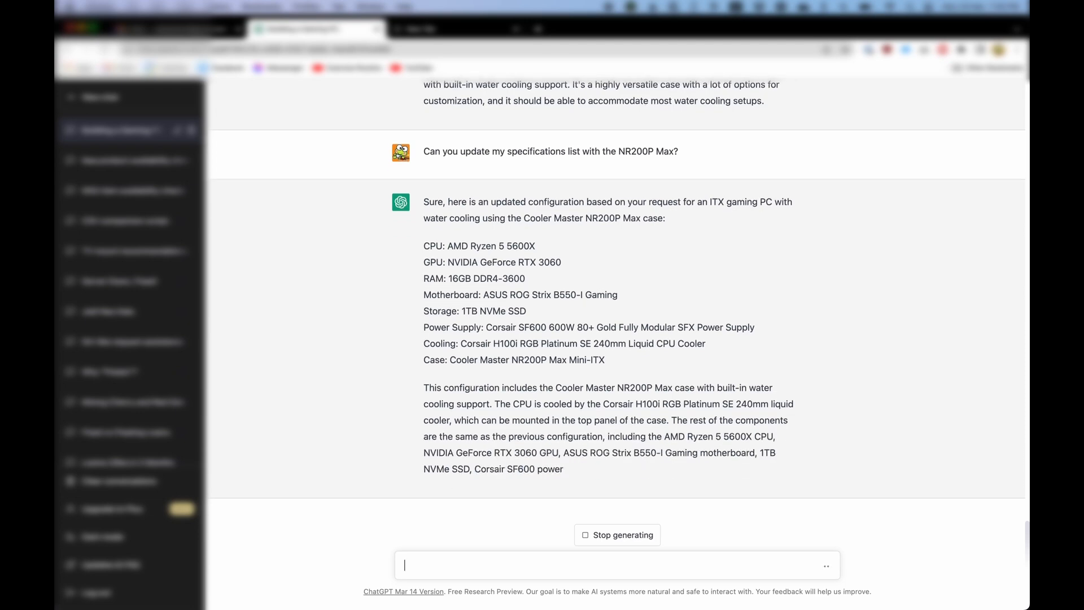
scroll(down, 3)
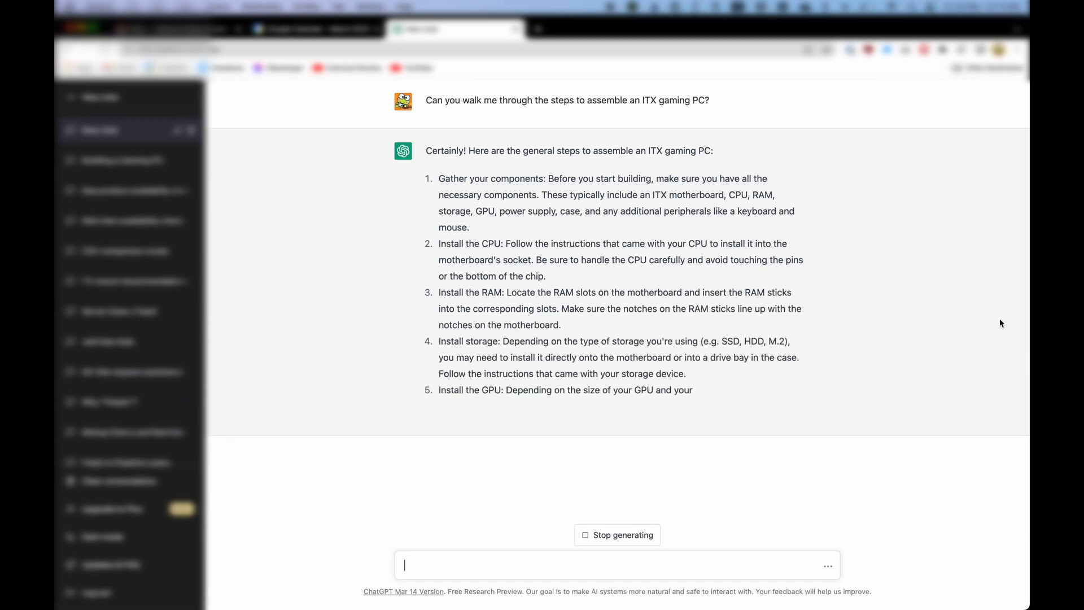
scroll(down, 3)
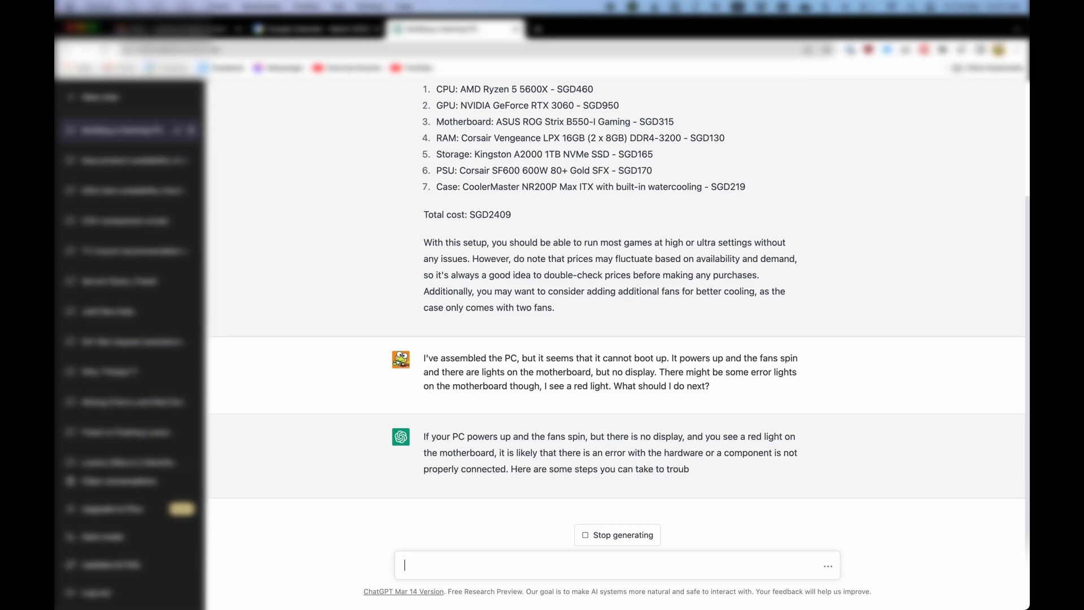
scroll(down, 3)
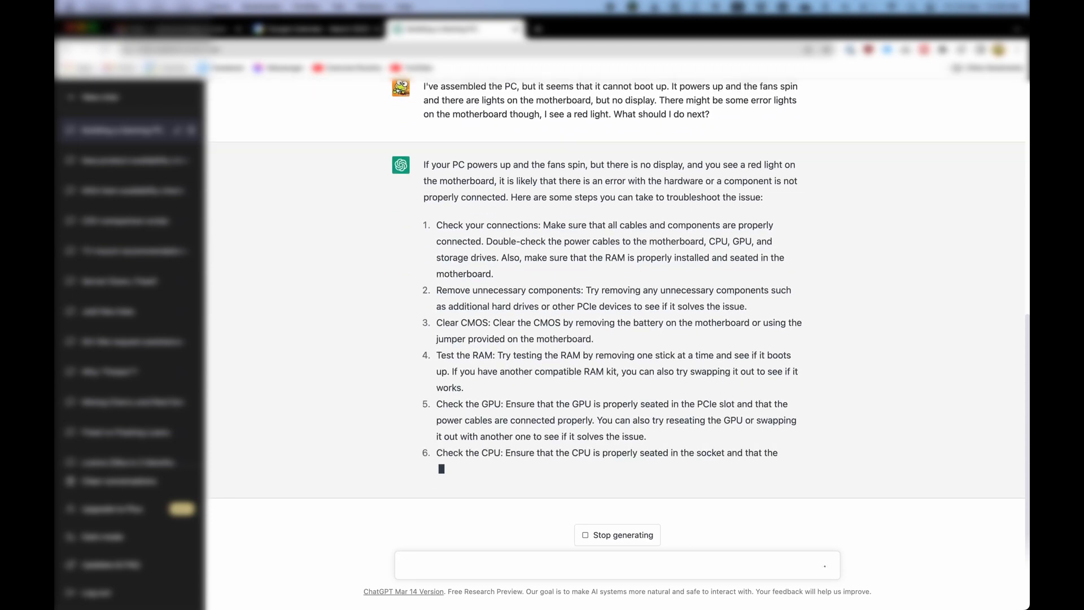
scroll(down, 3)
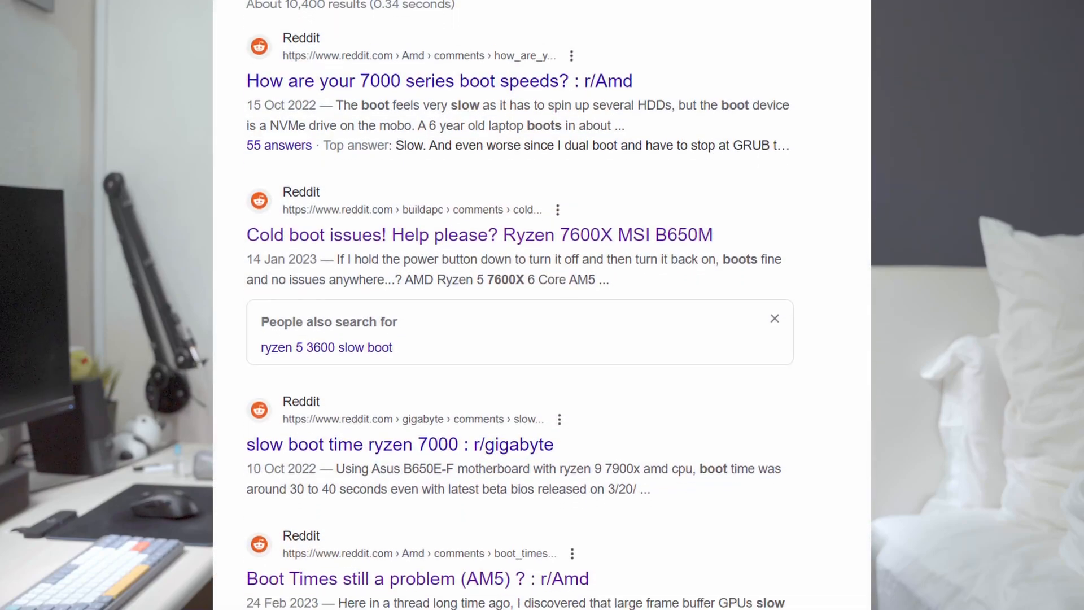
scroll(down, 3)
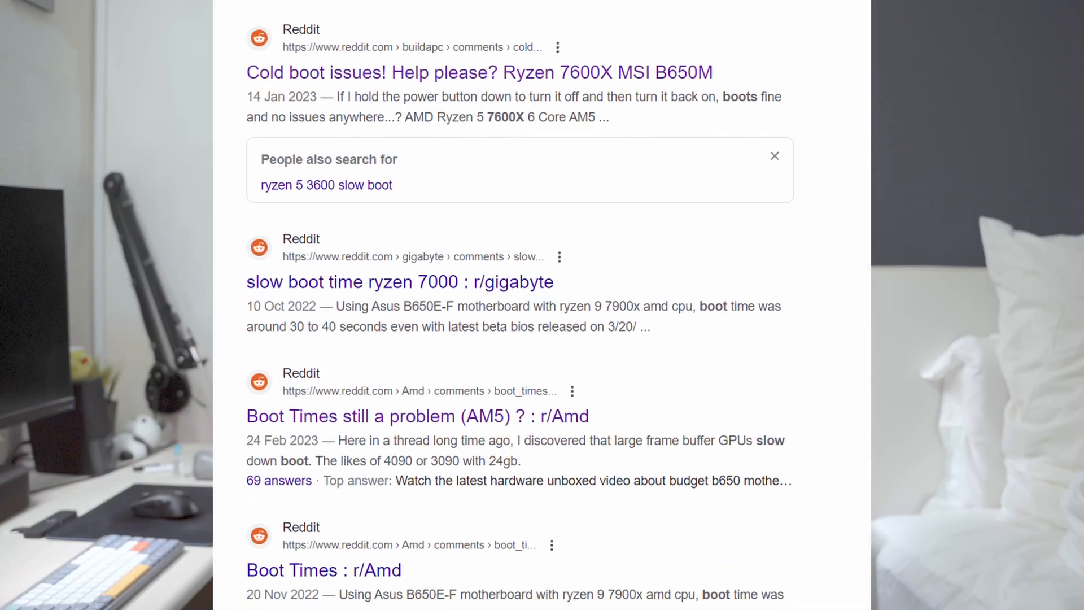
scroll(down, 3)
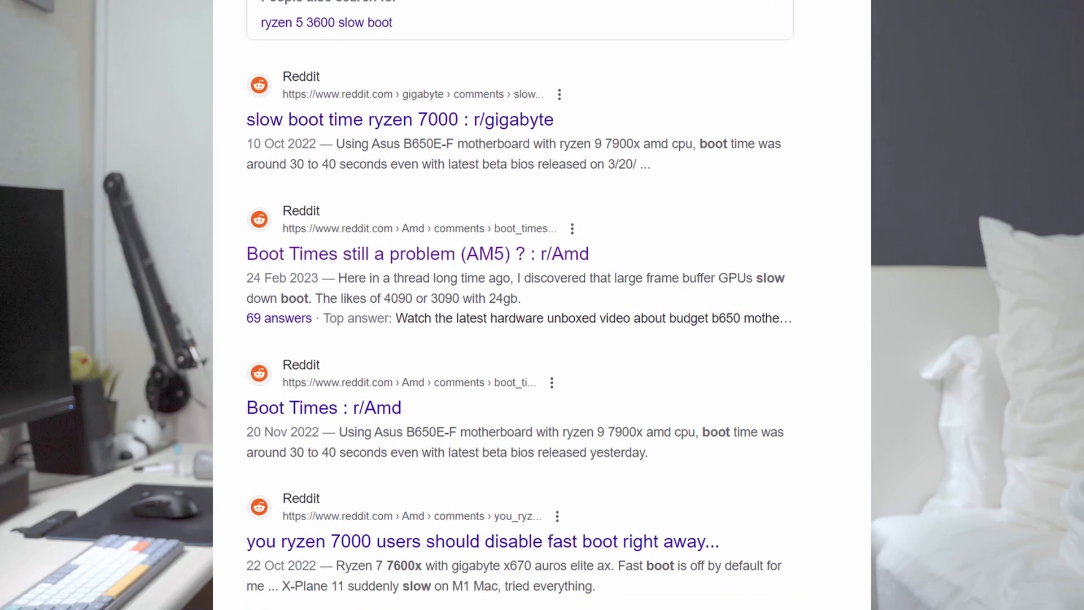